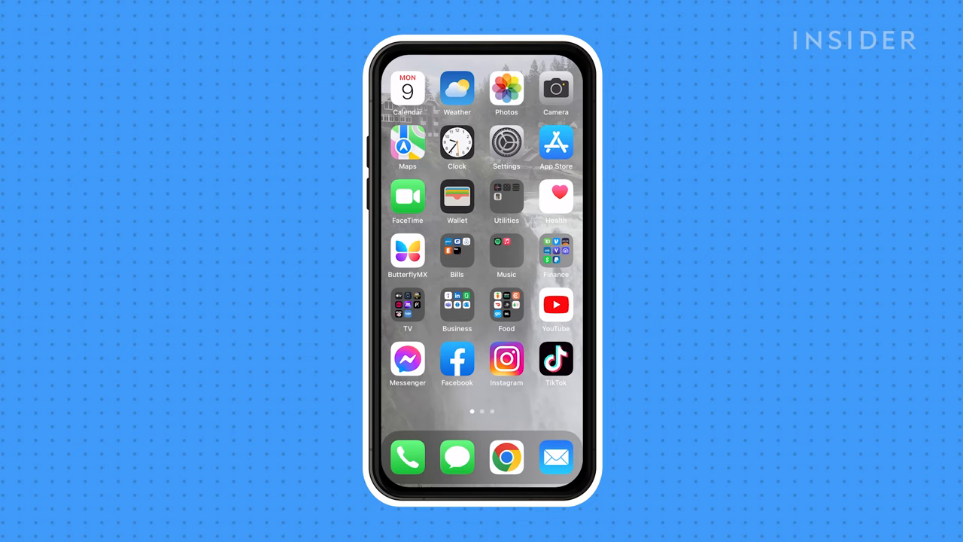
- Open the Settings app from the home screen
click(506, 143)
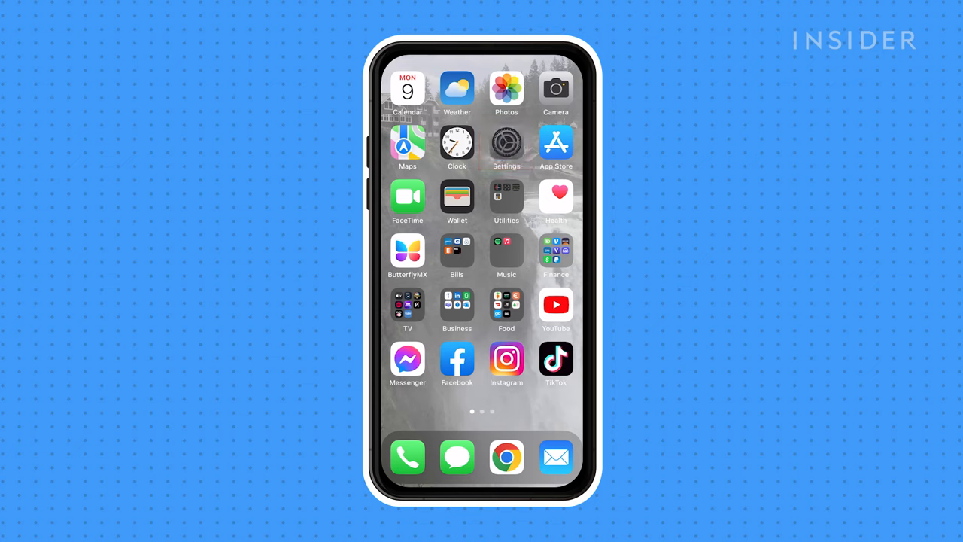
click(506, 143)
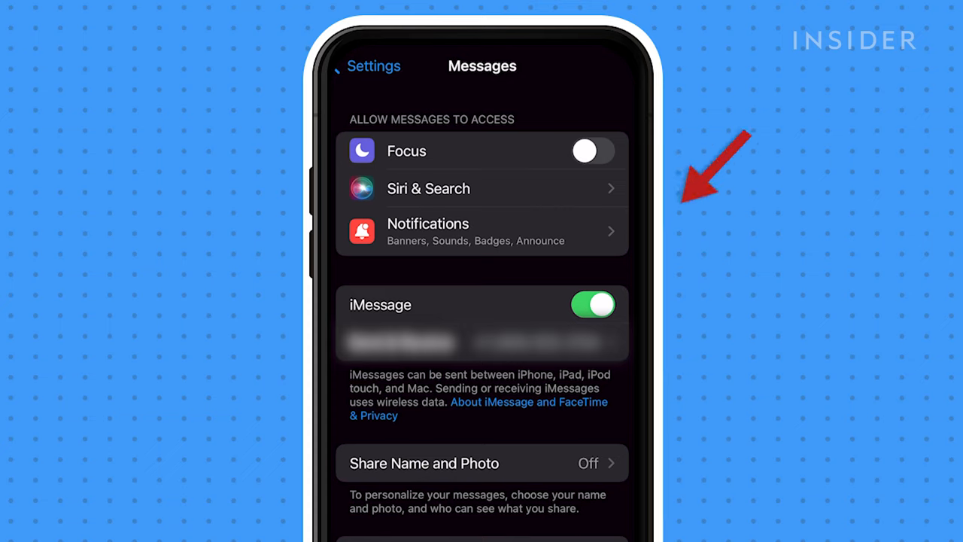
- Switch the iMessage toggle off on the Messages settings page
click(593, 305)
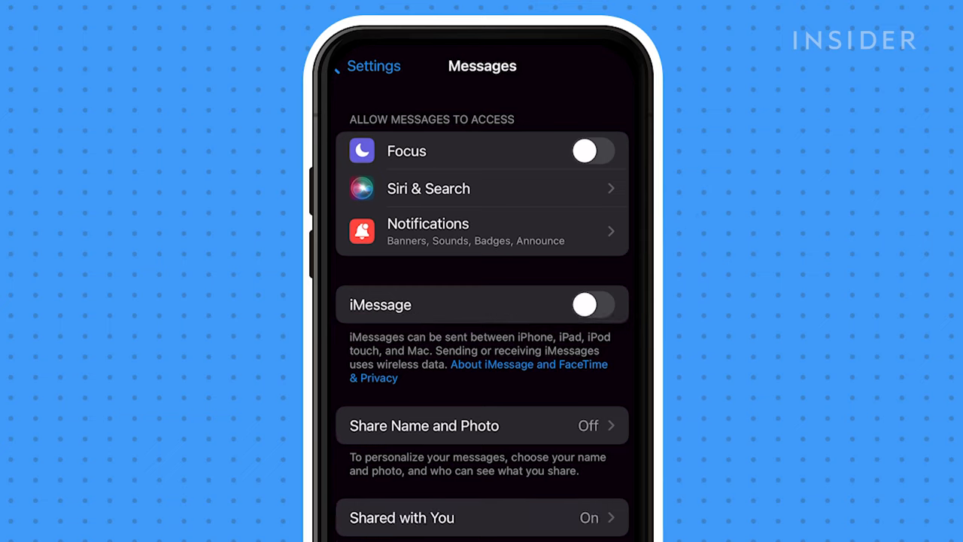